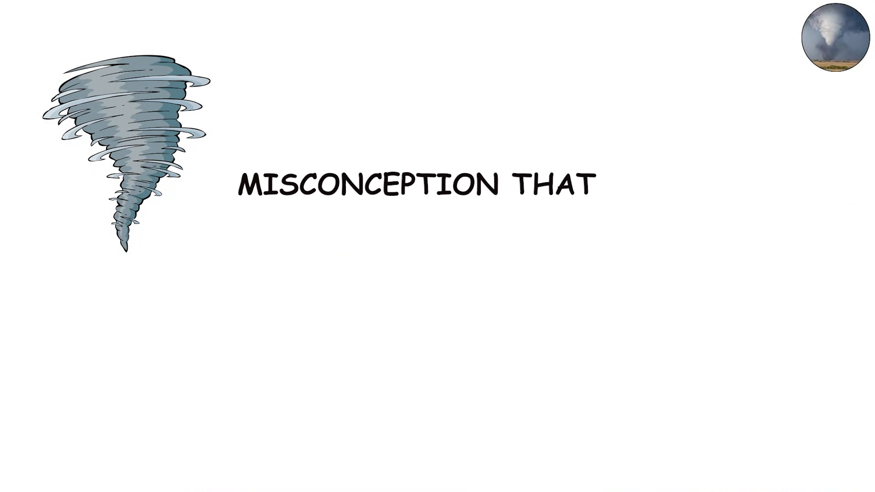
{"action": "type", "text": "TORNADOES"}
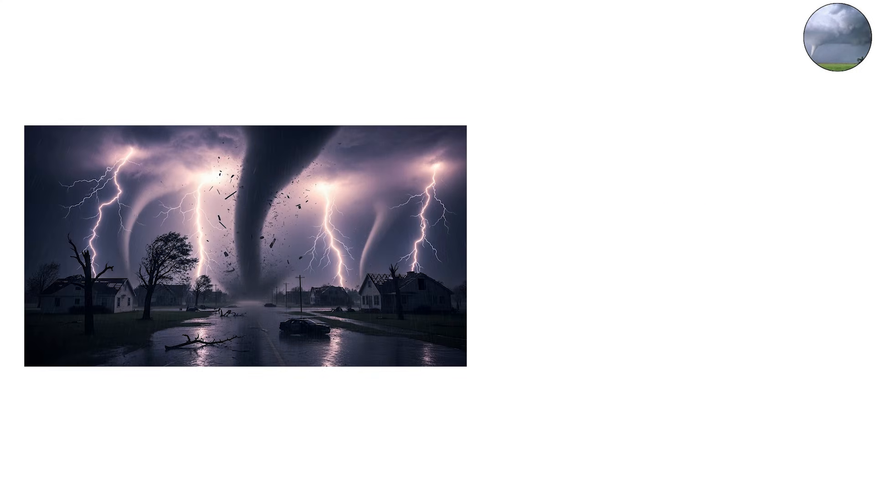
{"action": "type", "text": "BECAUSE THEY AR"}
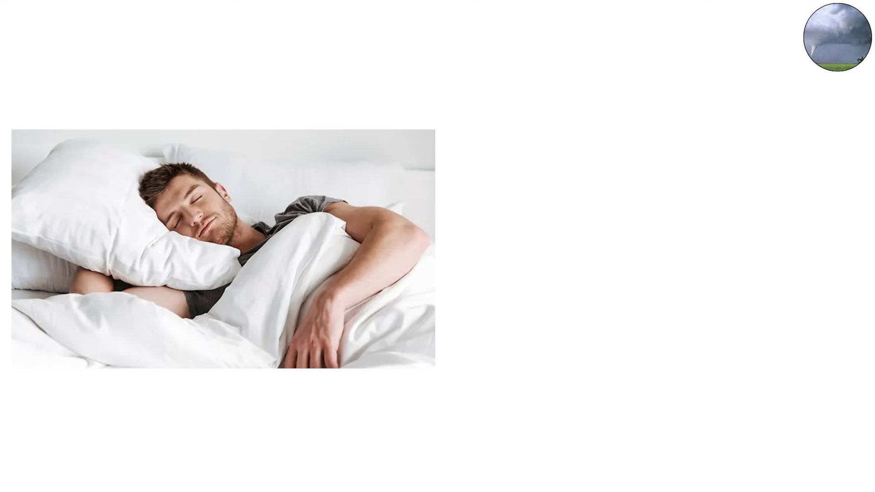
{"action": "left_click", "coordinate": [836, 37]}
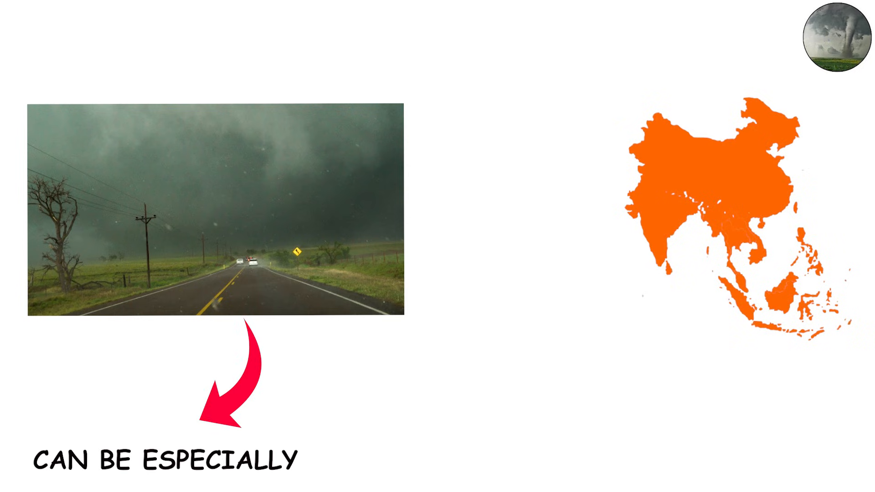
{"action": "type", "text": "DANGEROUS"}
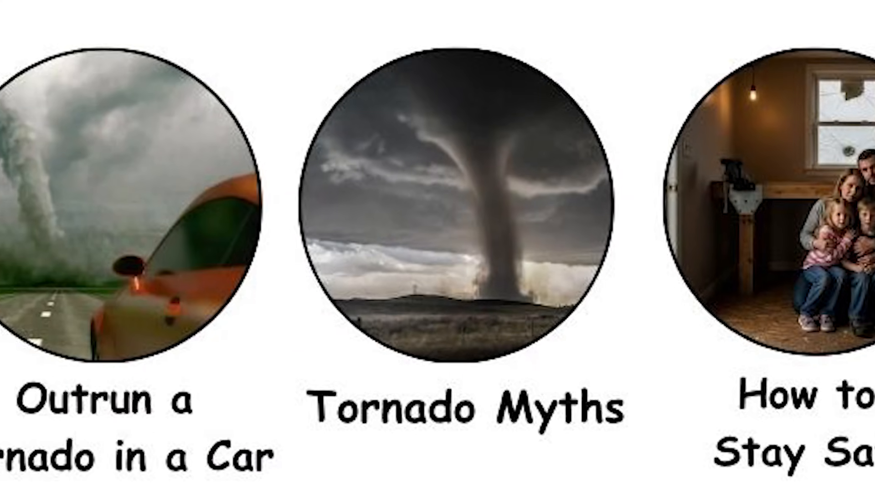
{"action": "left_click", "coordinate": [460, 201]}
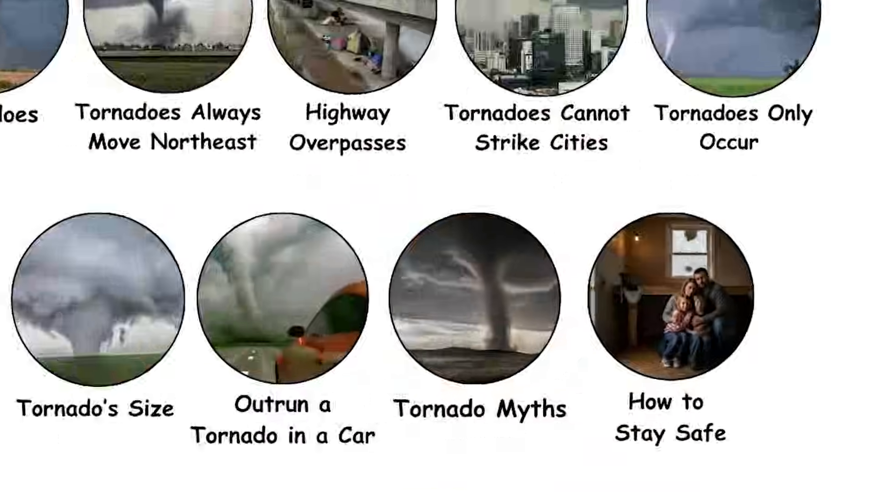
{"action": "left_click", "coordinate": [672, 298]}
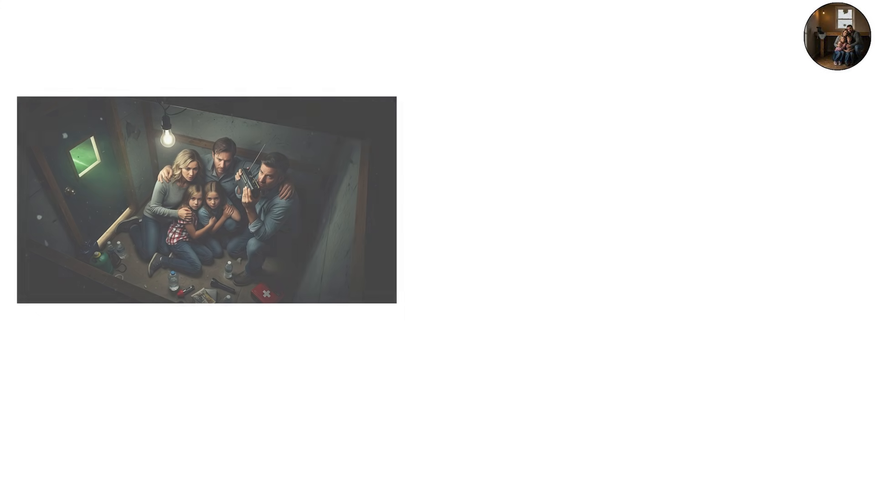